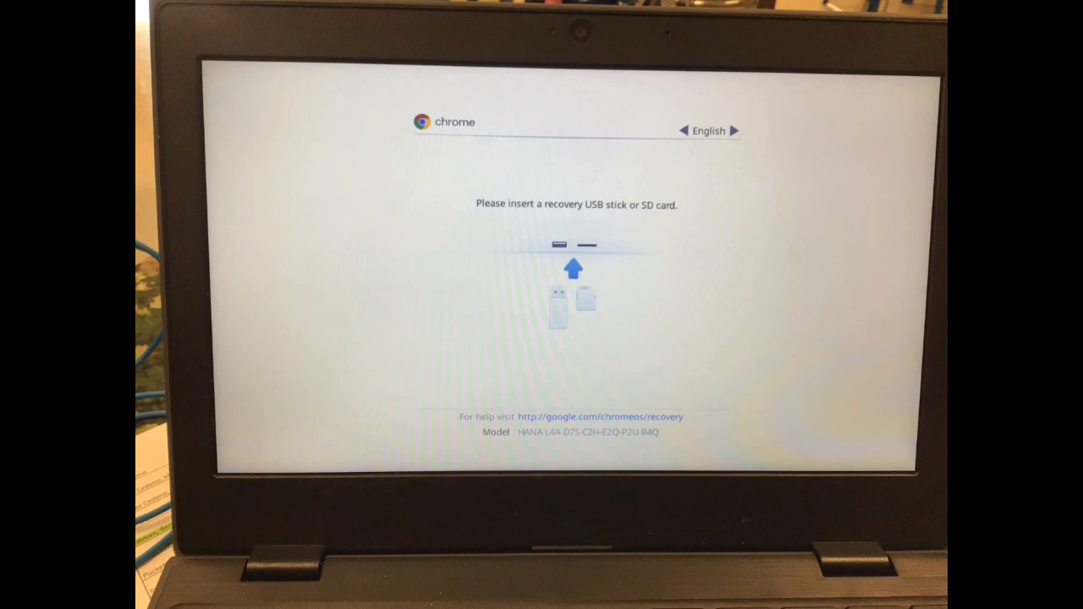
# Turn off OS verification with Ctrl+D to begin wiping the Chromebook
pyautogui.press('ctrl+d')
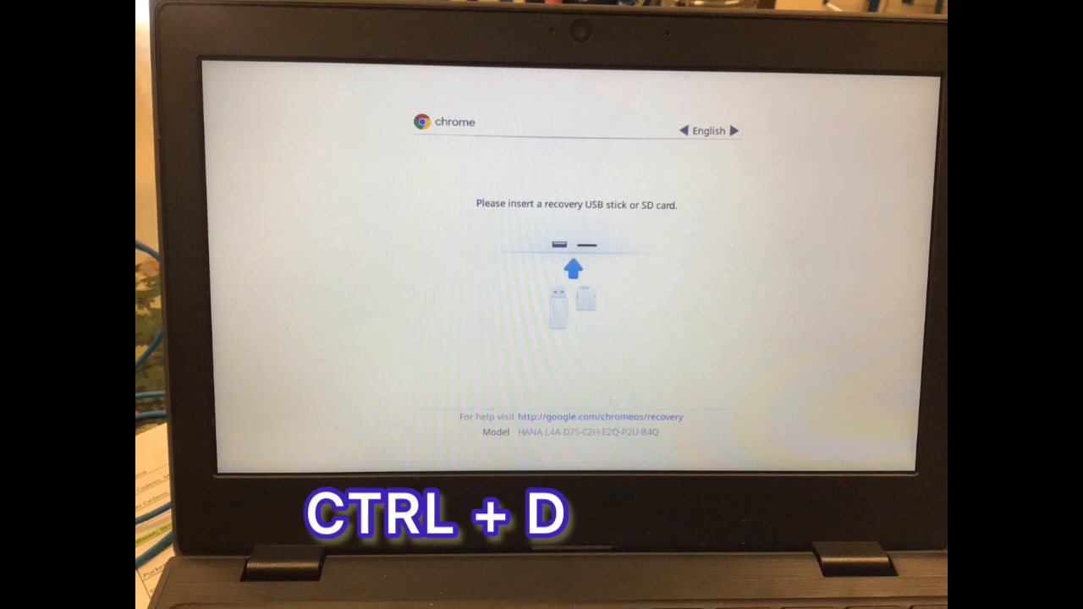
pyautogui.press('ctrl+d')
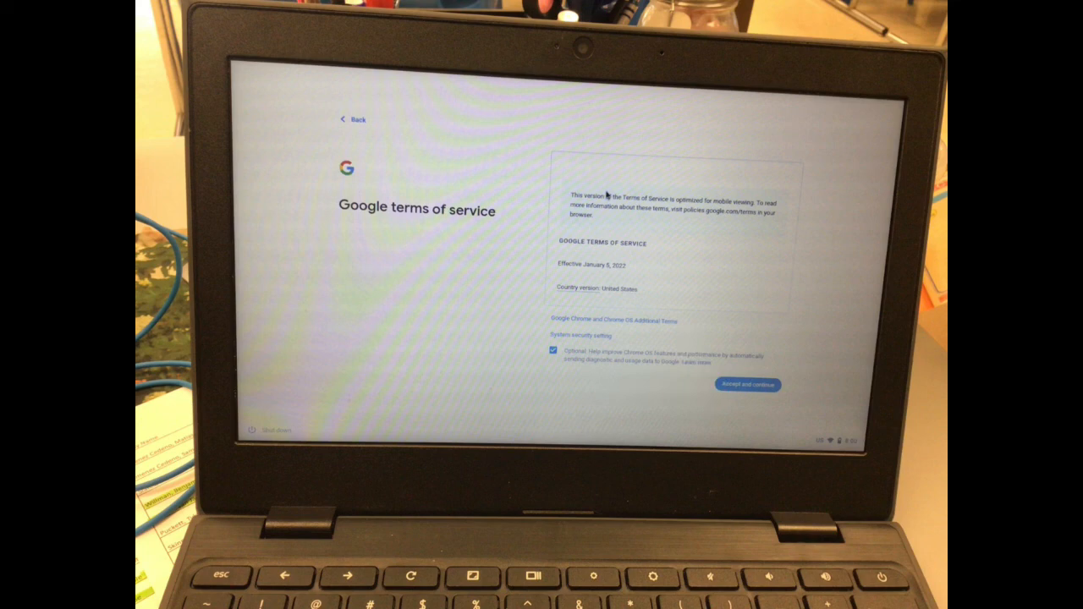
# Accept the Google terms and confirm Done on the enterprise enrollment complete screen
pyautogui.click(746, 384)
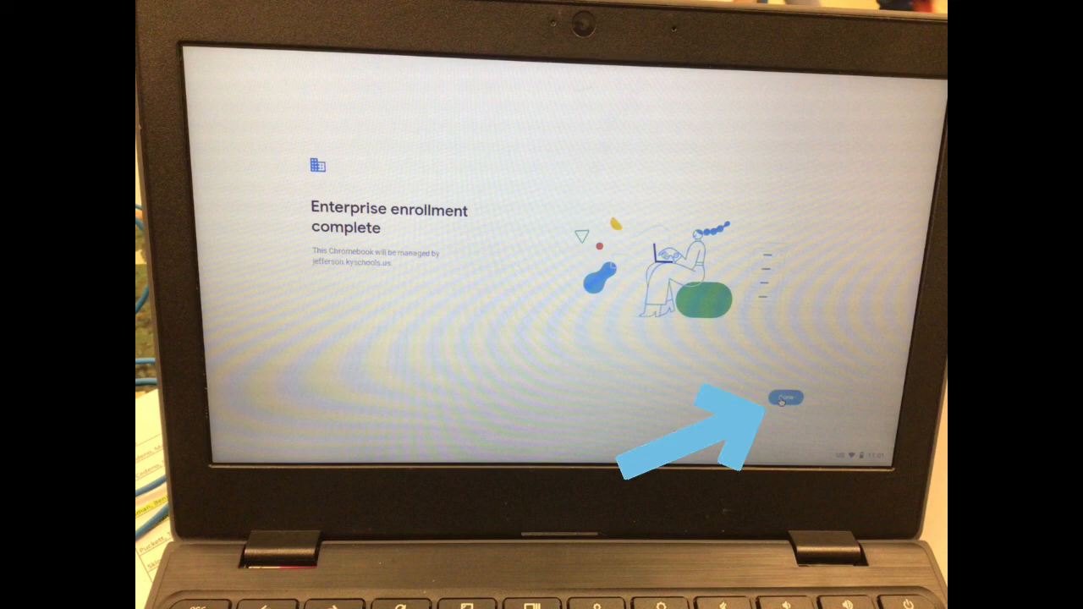
pyautogui.click(785, 396)
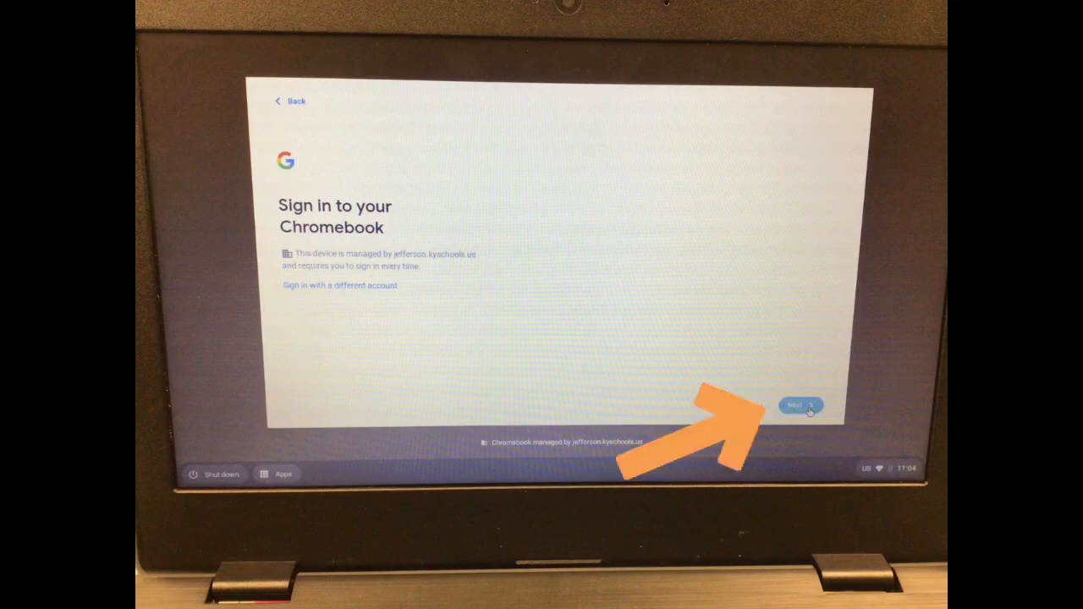